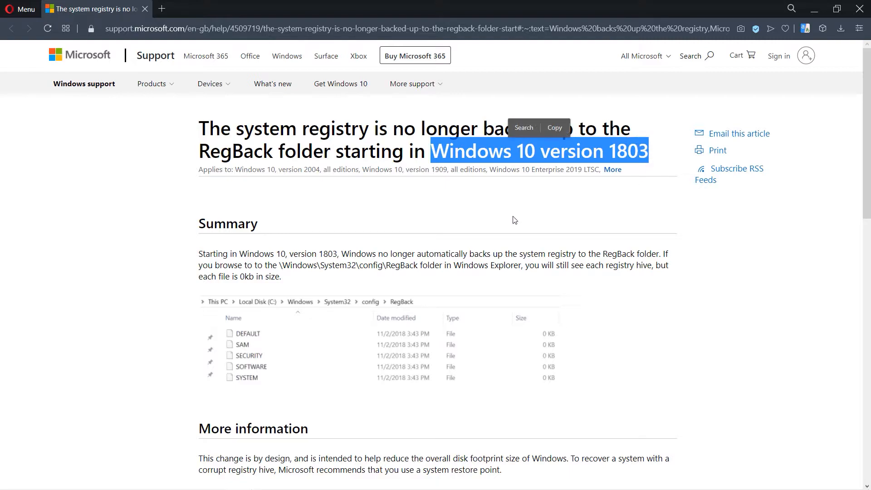
Step: Go from Automatic Repair through Advanced options and Troubleshoot to the advanced recovery tools
{"action": "left_click", "coordinate": [512, 219]}
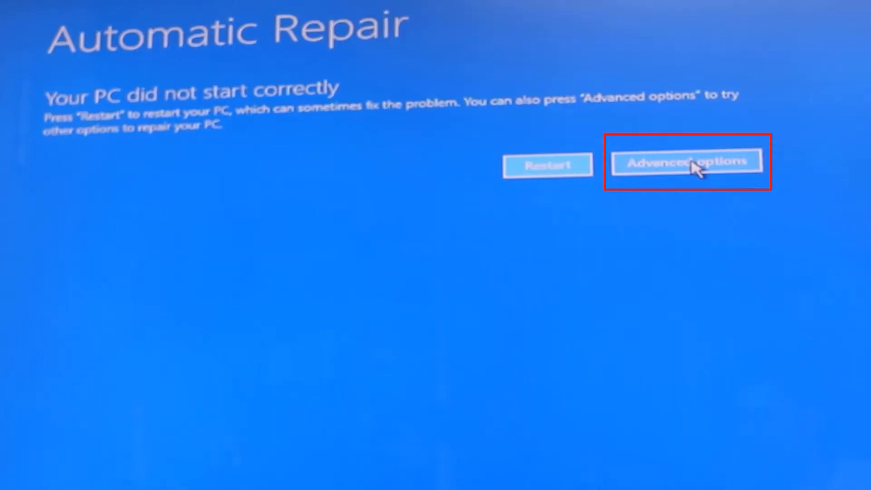
{"action": "left_click", "coordinate": [686, 161]}
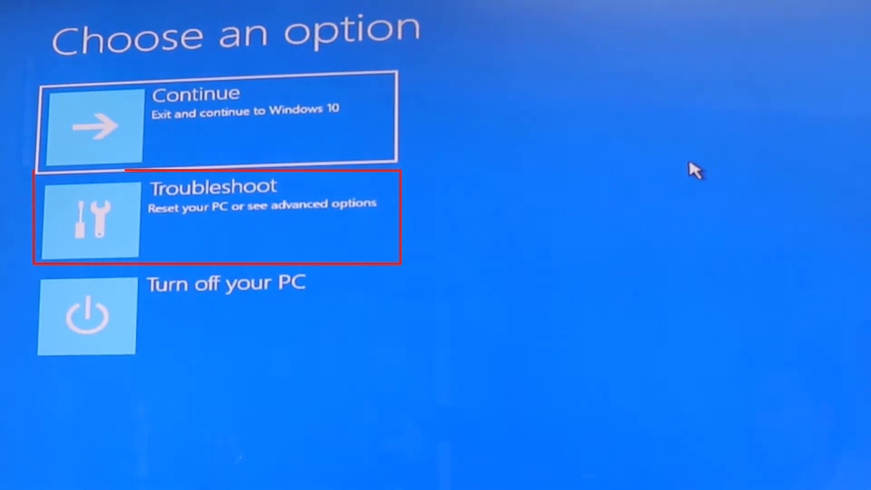
{"action": "mouse_move", "coordinate": [249, 225]}
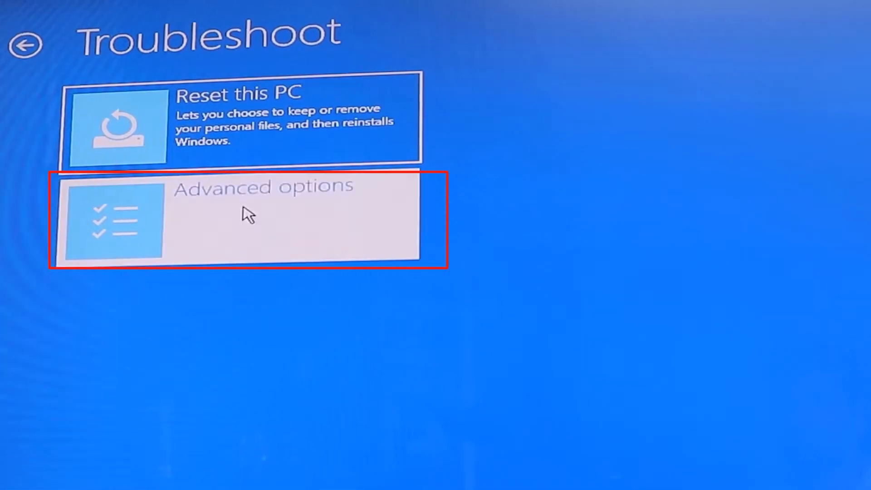
{"action": "left_click", "coordinate": [244, 220]}
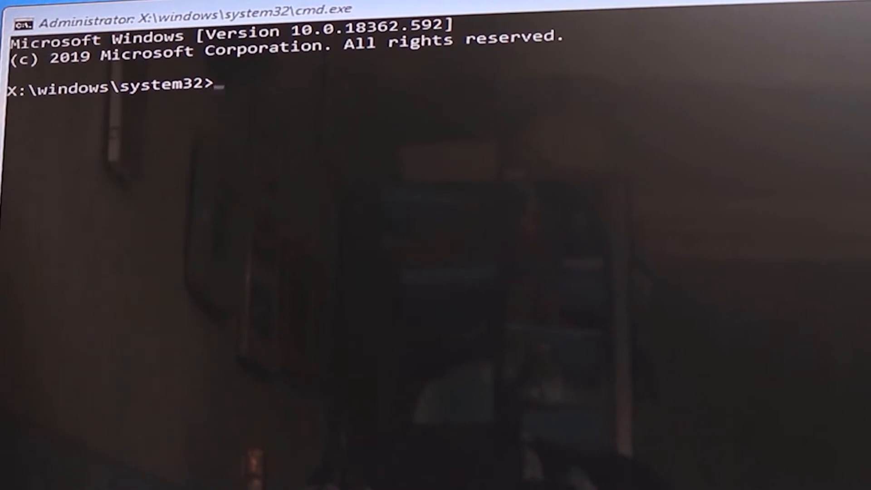
Step: Run bcdedit filtered for "osdevice" to confirm Windows lives on partition C:
{"action": "type", "text": "bcdedit | find \"osdevice\""}
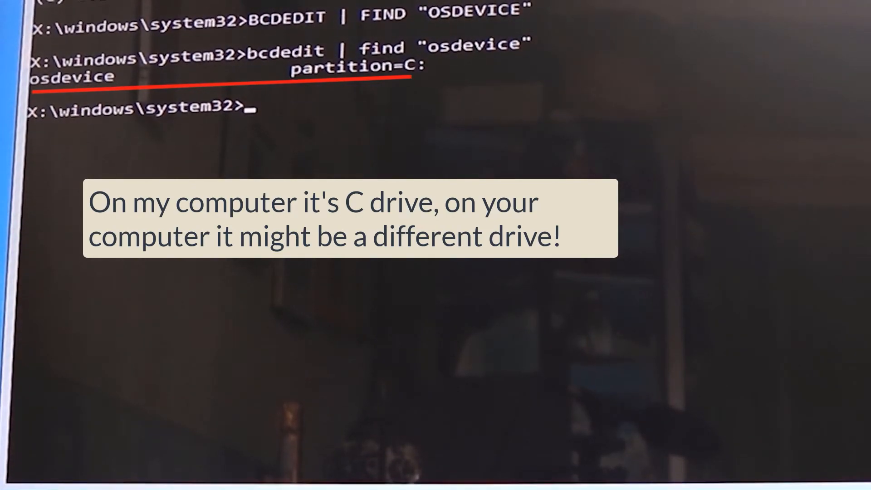
{"action": "type", "text": "c:"}
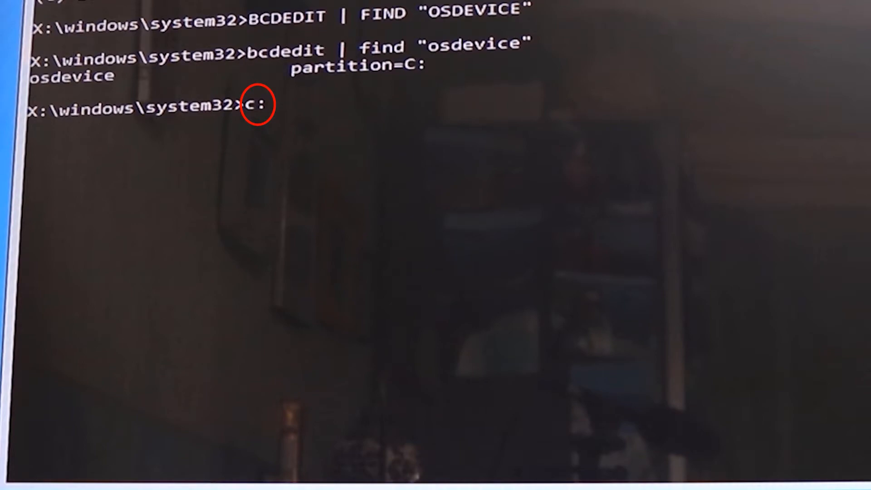
Step: Move into C:\Windows\System32\config to view the registry hives and the RegBack folder
{"action": "type", "text": "cd \\windows\\system32\\config"}
{"action": "type", "text": "dir"}
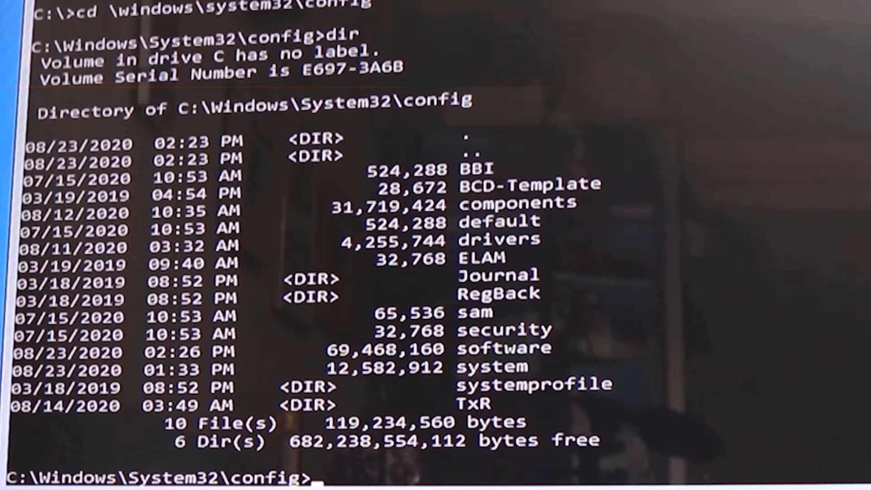
Step: Create a mybackup folder in config and copy all ten hive files into it
{"action": "type", "text": "MD mybackup"}
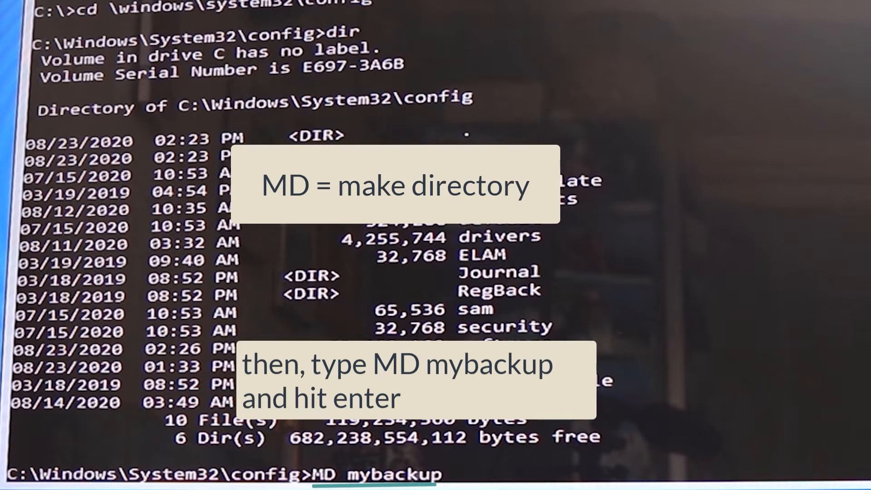
{"action": "key", "text": "enter"}
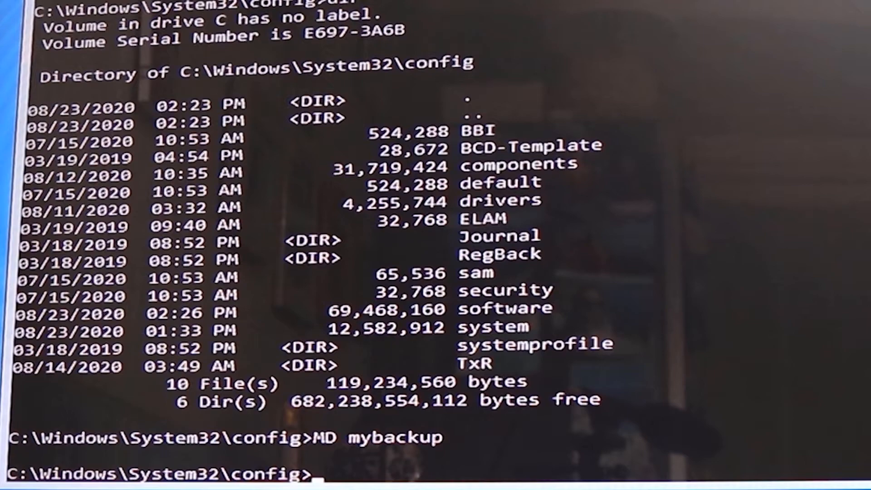
{"action": "type", "text": "copy *.* mybackup"}
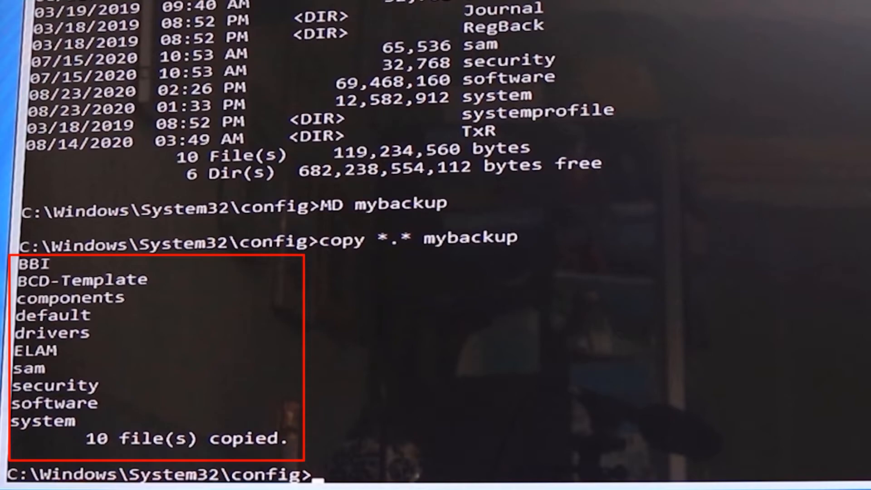
{"action": "type", "text": "CD regback"}
{"action": "type", "text": "dir"}
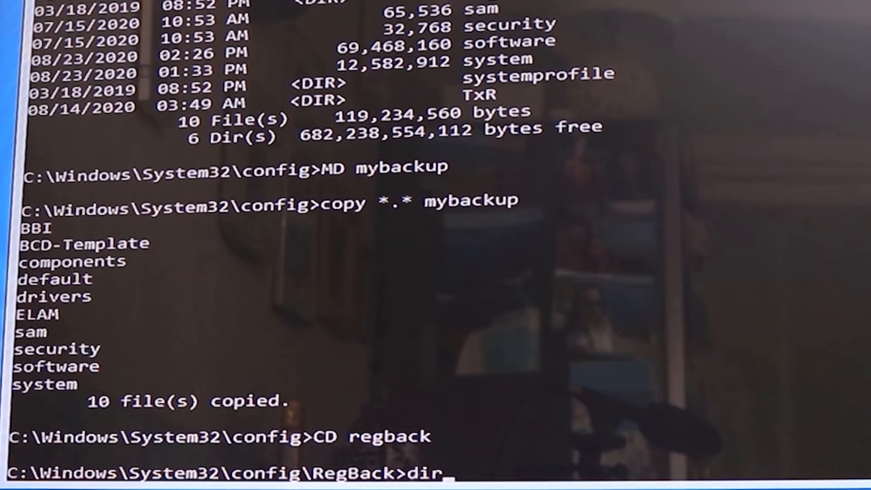
Step: List RegBack's five hives: DEFAULT, SAM, SECURITY, SOFTWARE and SYSTEM
{"action": "key", "text": "Return"}
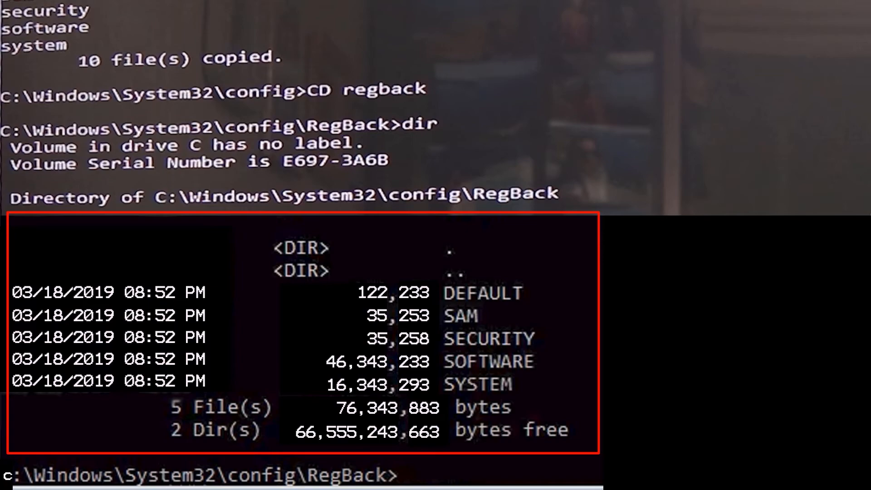
Step: Copy the RegBack hives into config, overwriting all originals, and exit the prompt
{"action": "type", "text": "copy *.* .."}
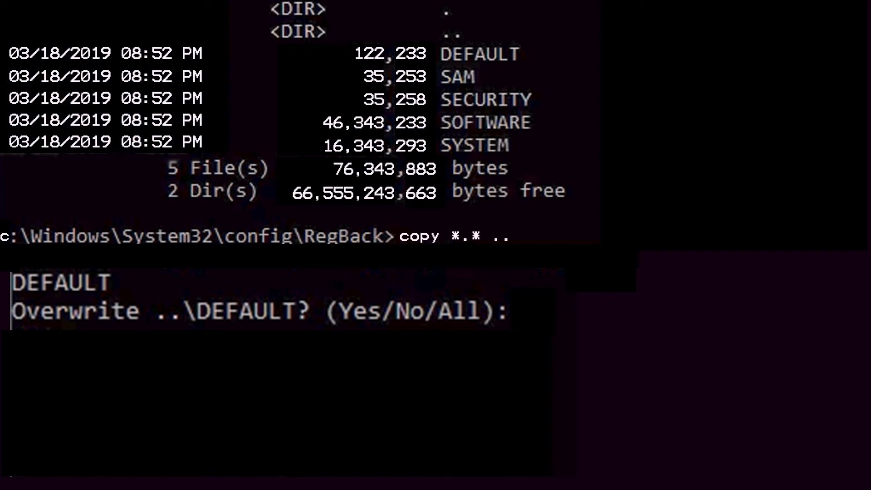
{"action": "type", "text": "A"}
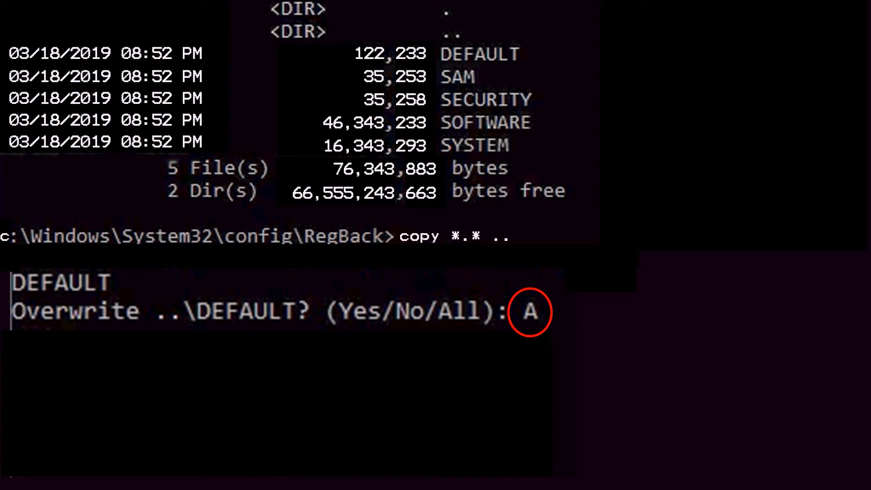
{"action": "key", "text": "enter"}
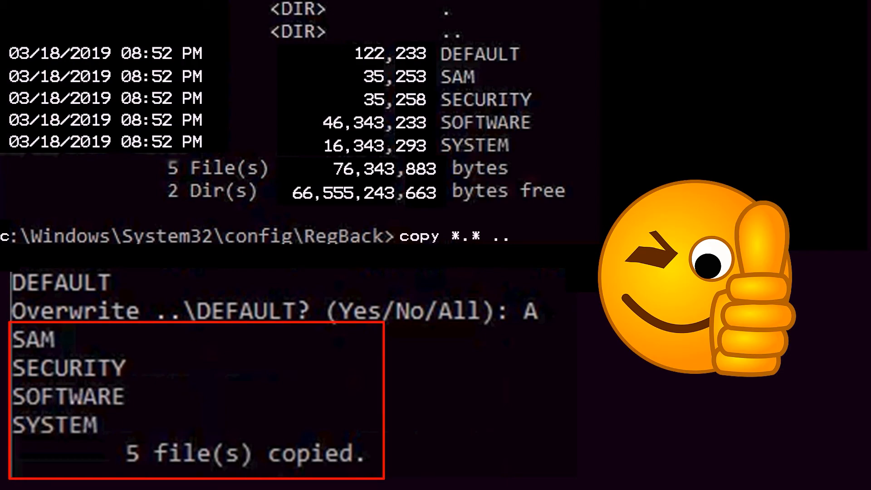
{"action": "type", "text": "exit"}
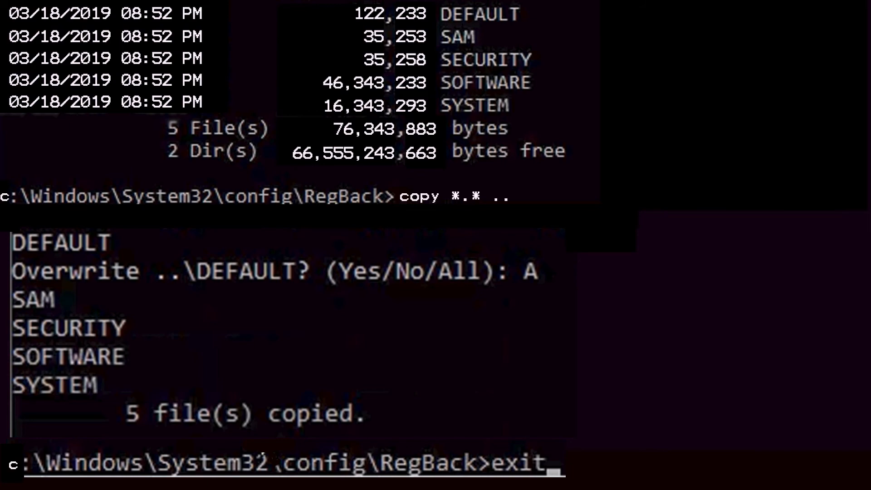